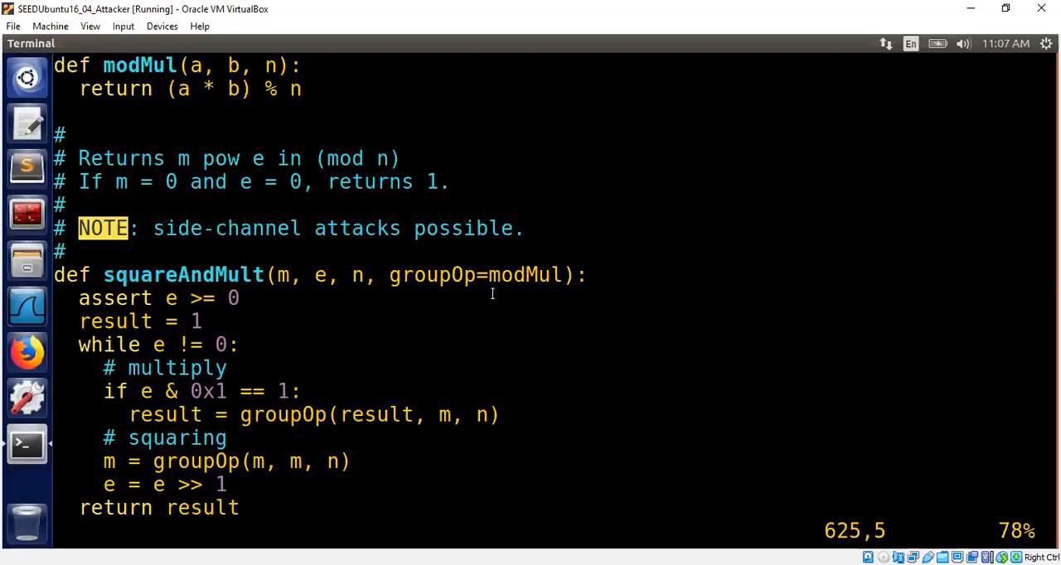
mouse_move(528, 298)
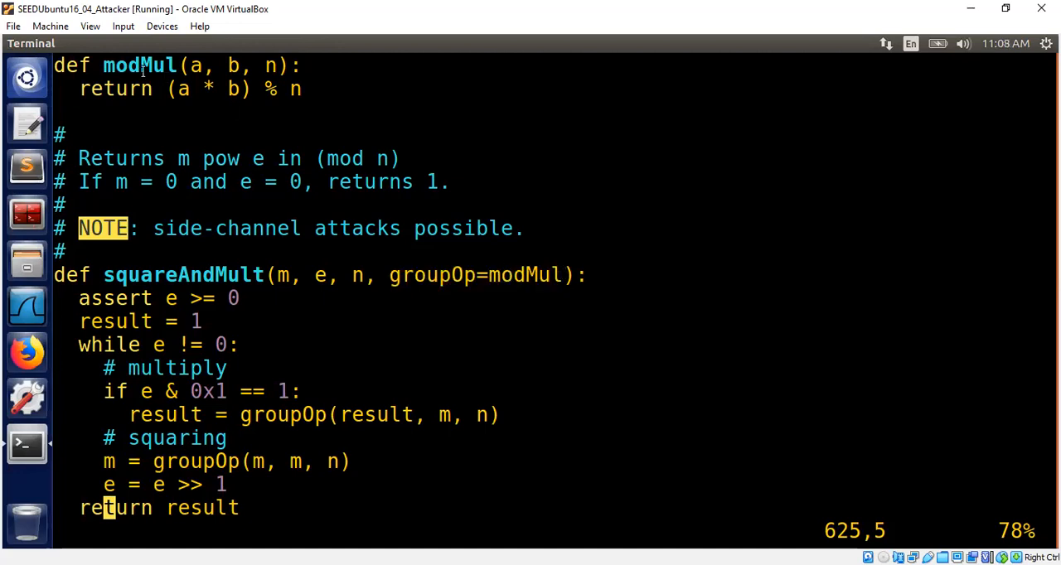
Step: Quit vim, launch Python 2.7, import num_utils, and set m=3 and e=11
double_click(139, 65)
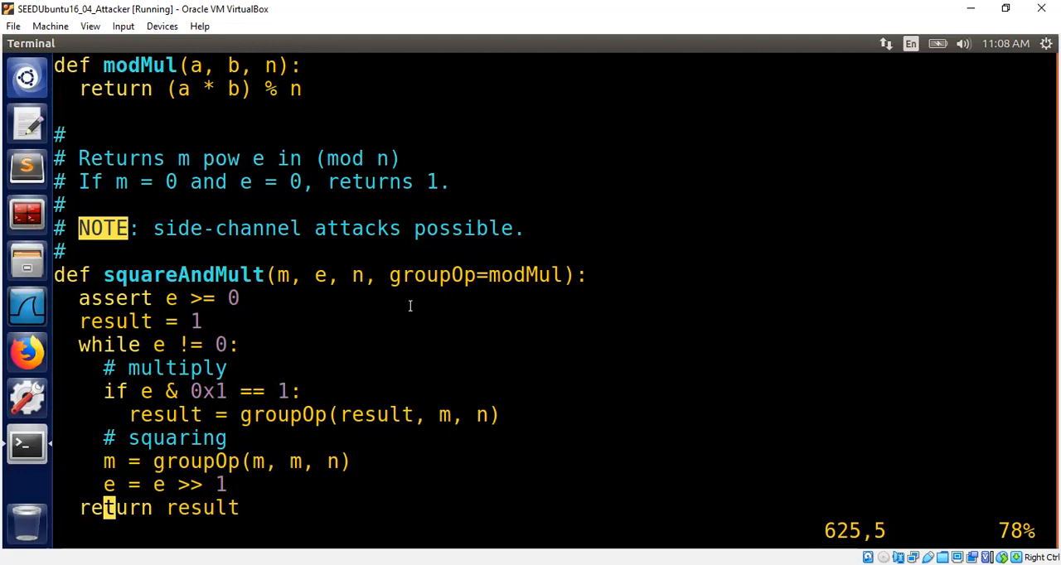
mouse_move(360, 290)
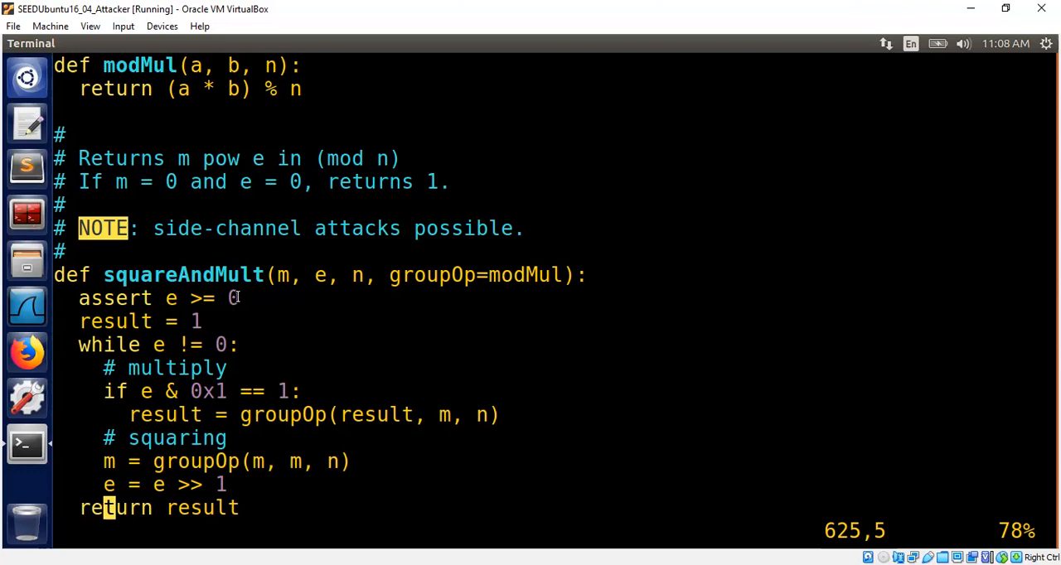
mouse_move(186, 321)
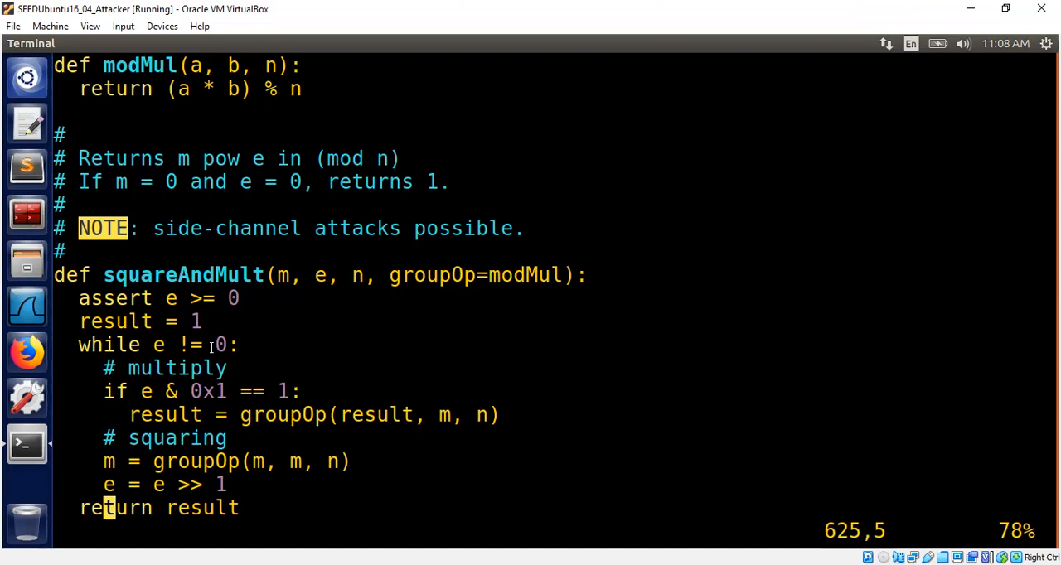
mouse_move(170, 394)
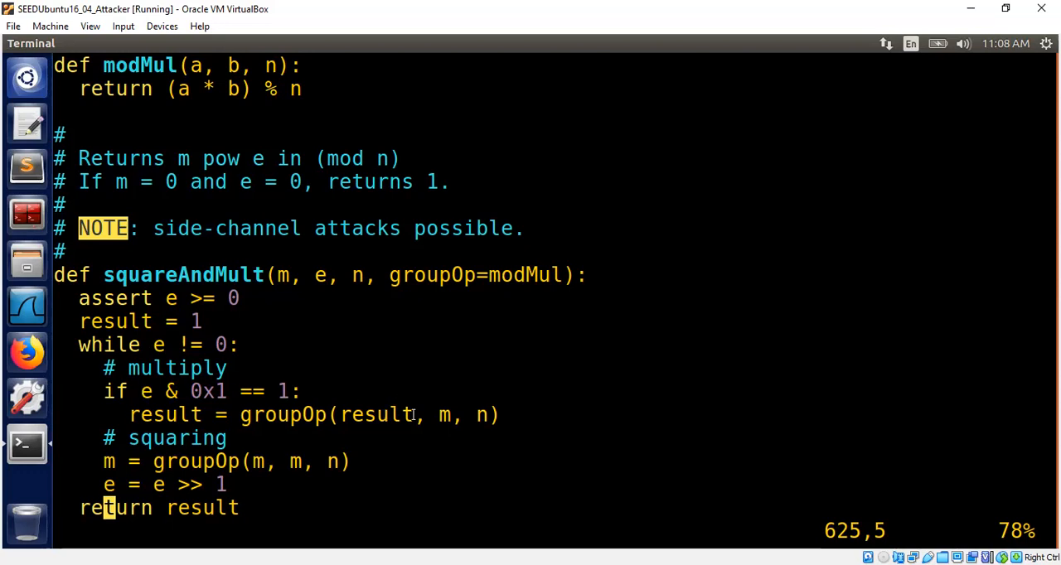
double_click(377, 414)
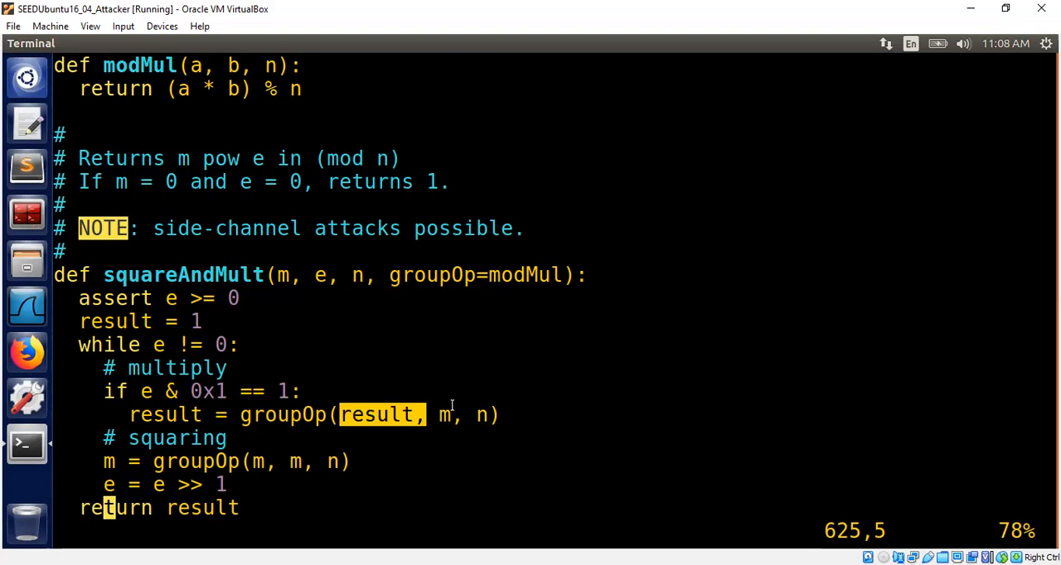
mouse_move(471, 406)
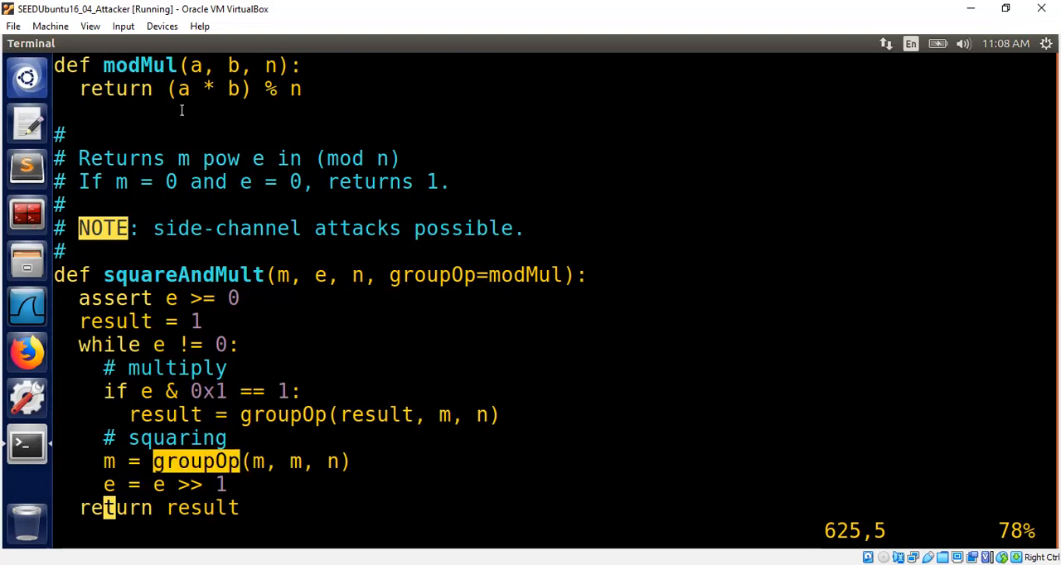
mouse_move(295, 116)
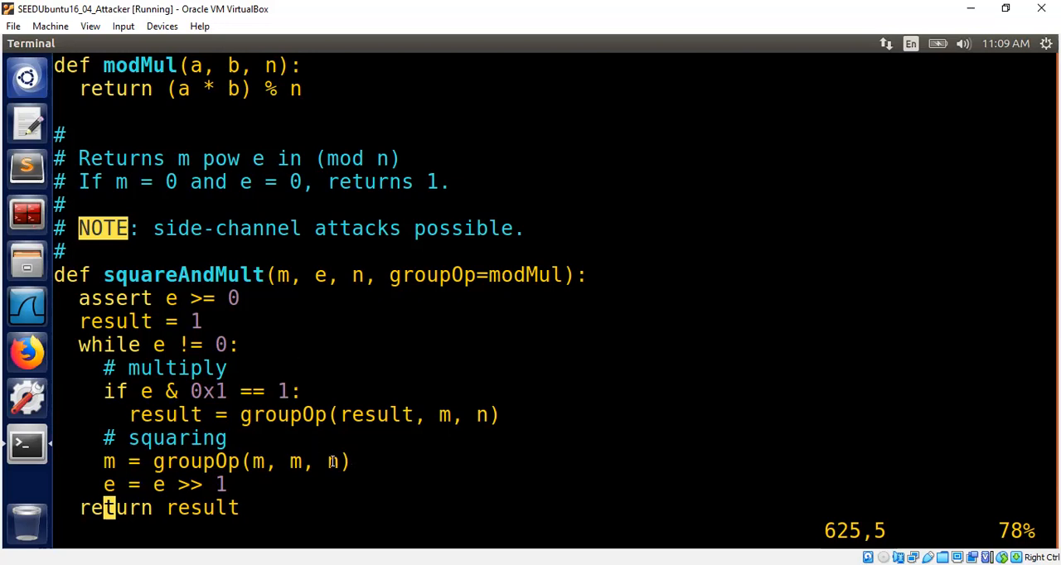
mouse_move(228, 485)
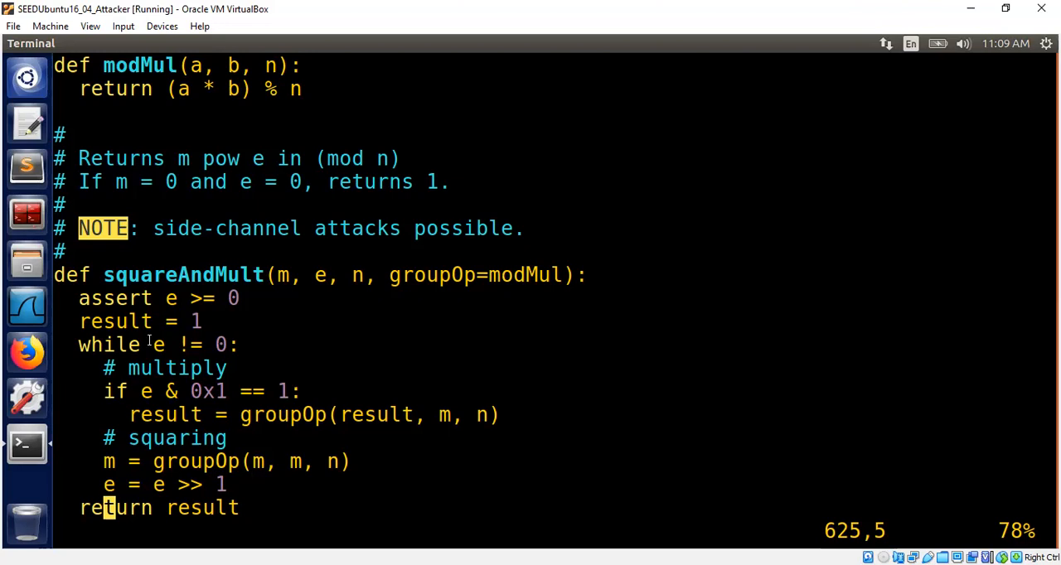
mouse_move(307, 309)
type("e=11")
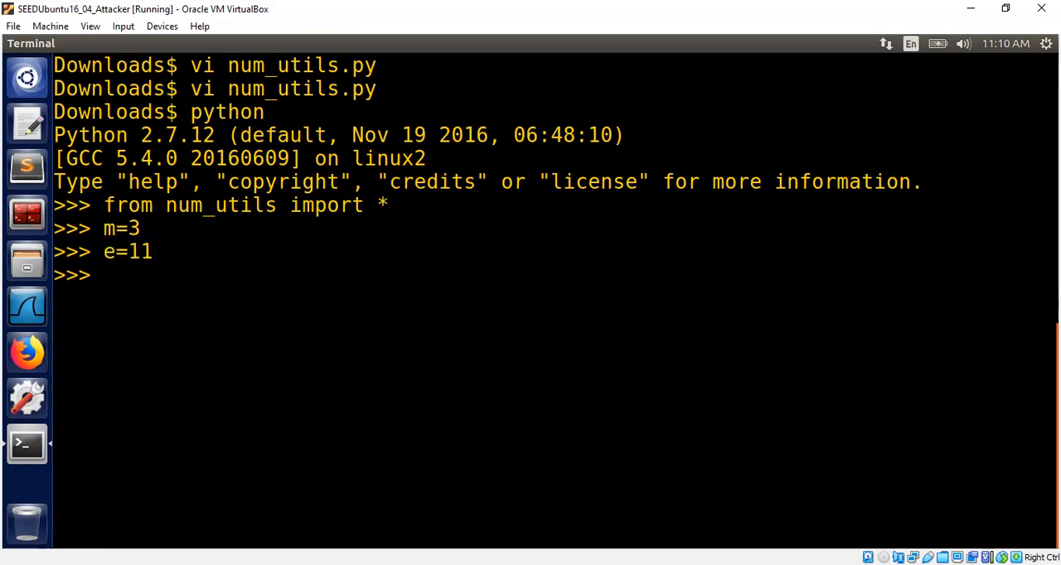
Step: Set n=15 and compare pow(m, e, n) with squareAndMult(m, e, n), both giving 12
type("n=1")
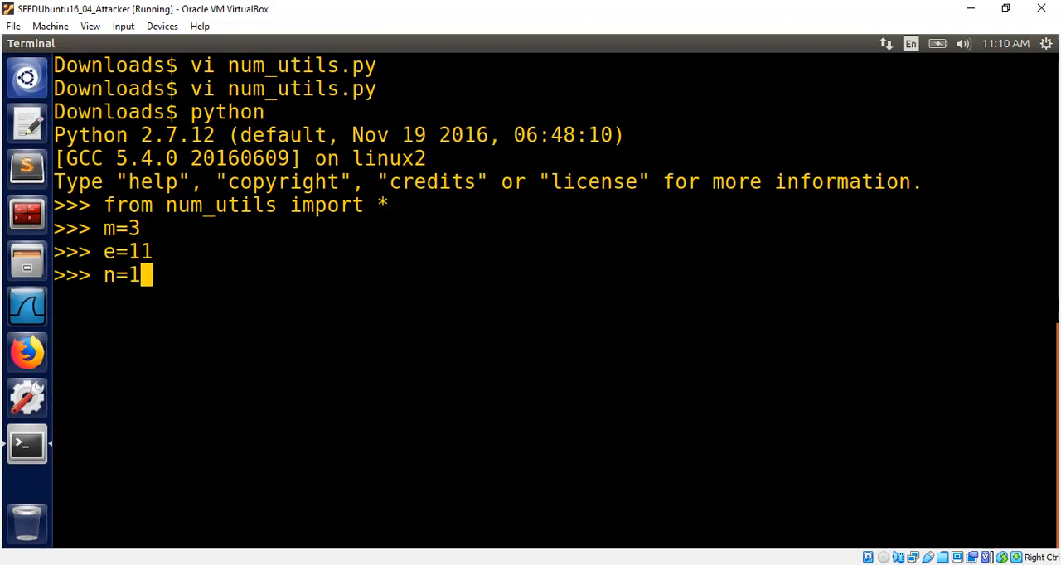
type("5")
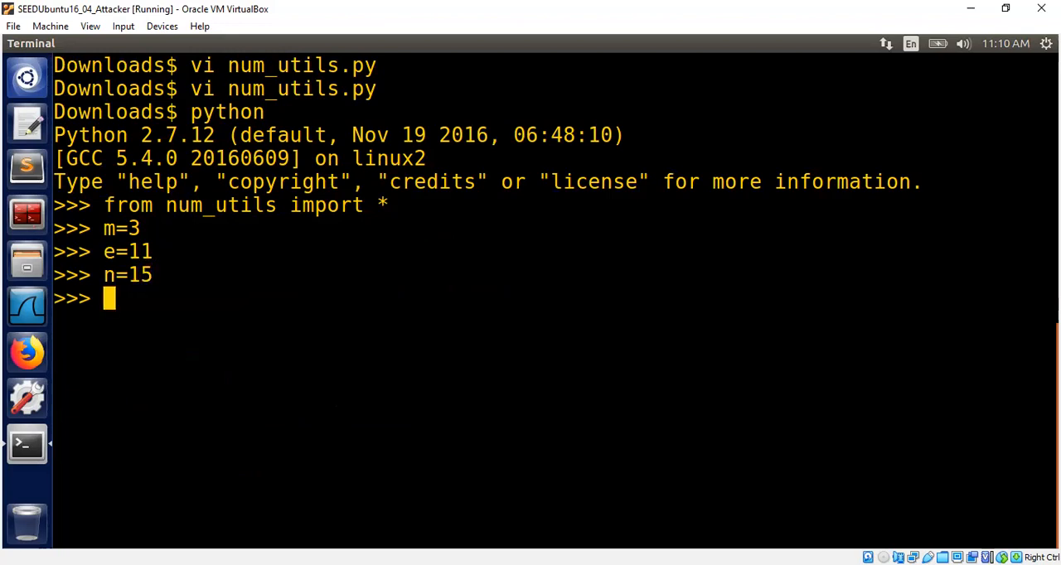
type("pow(")
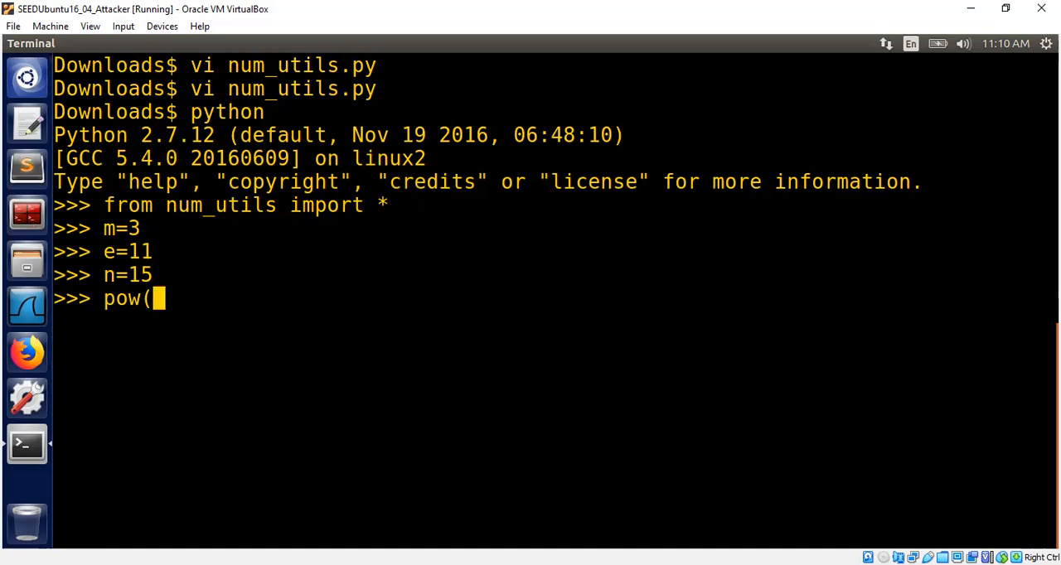
type("m, e, n")
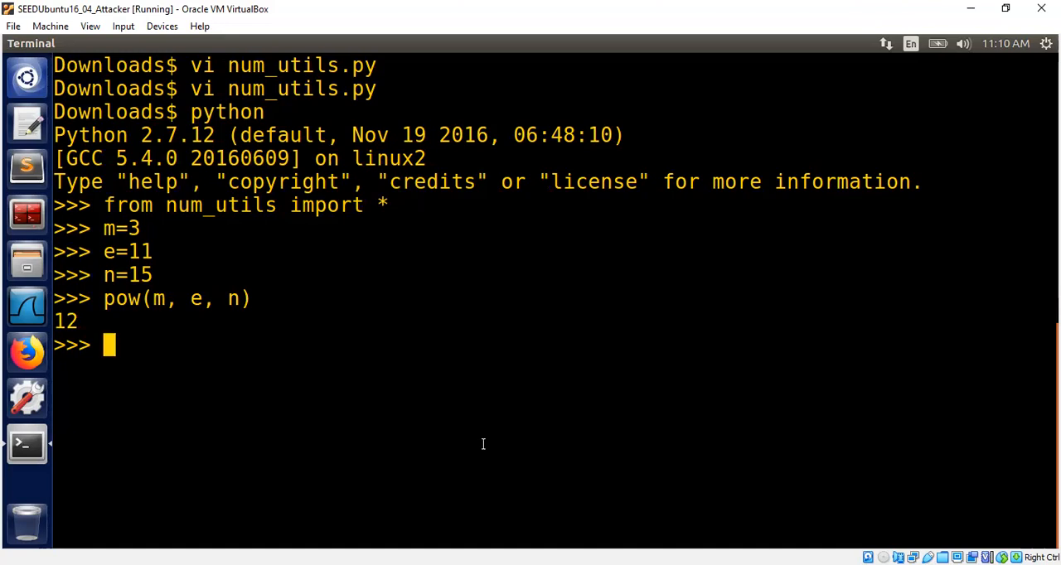
right_click(429, 419)
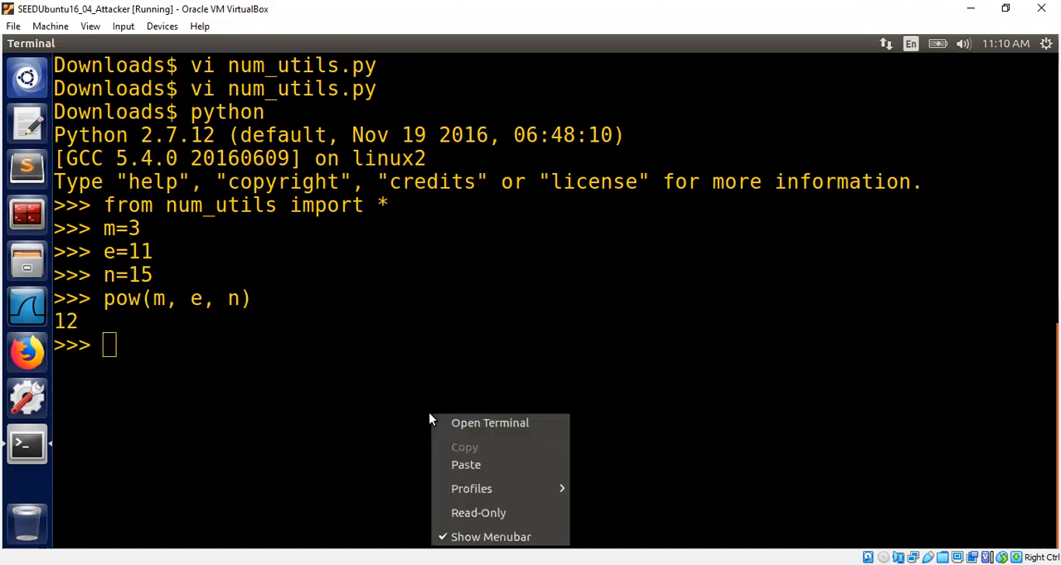
type("squareAndMult(m, e, n)")
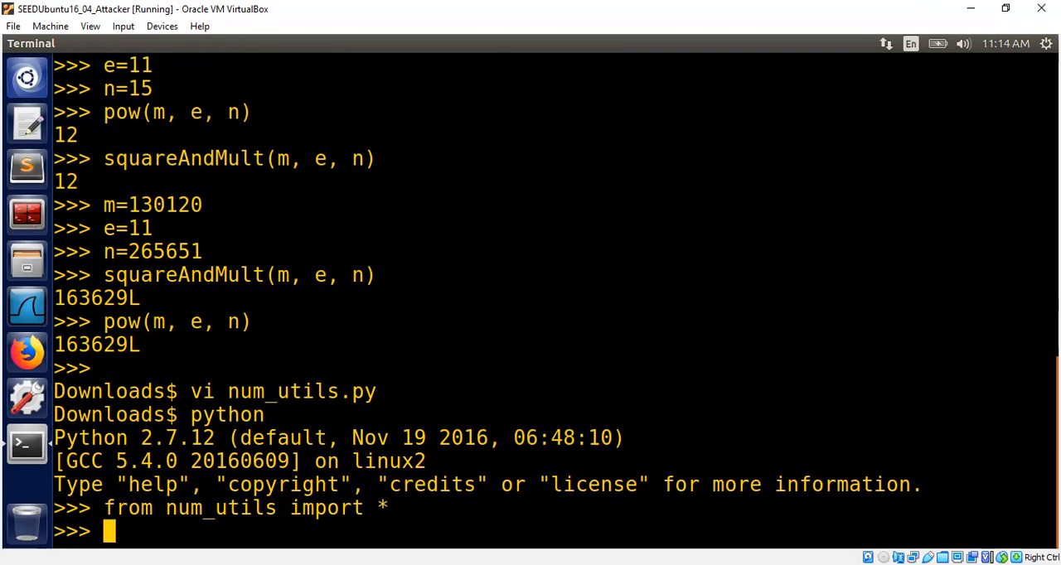
Step: Assign m, e and n as 2048-bit random numbers using randBits(2048)
type("m=")
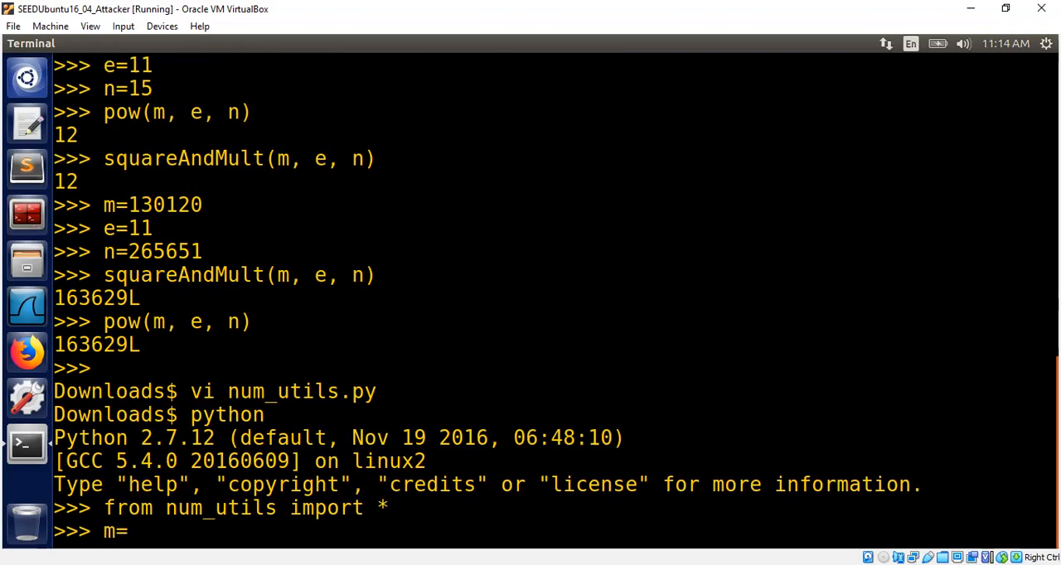
type("randBits")
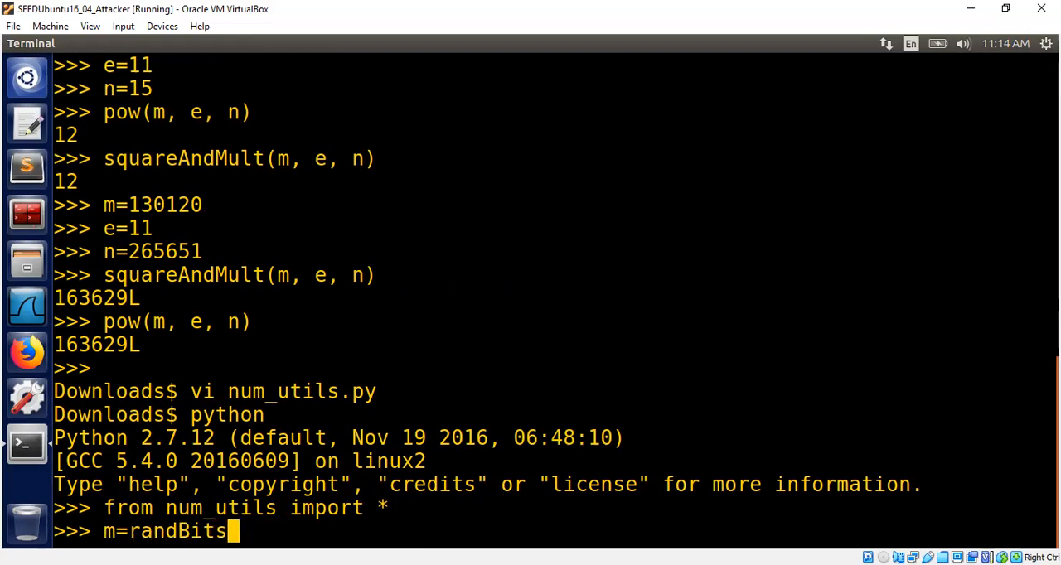
type("(2048")
type("e=")
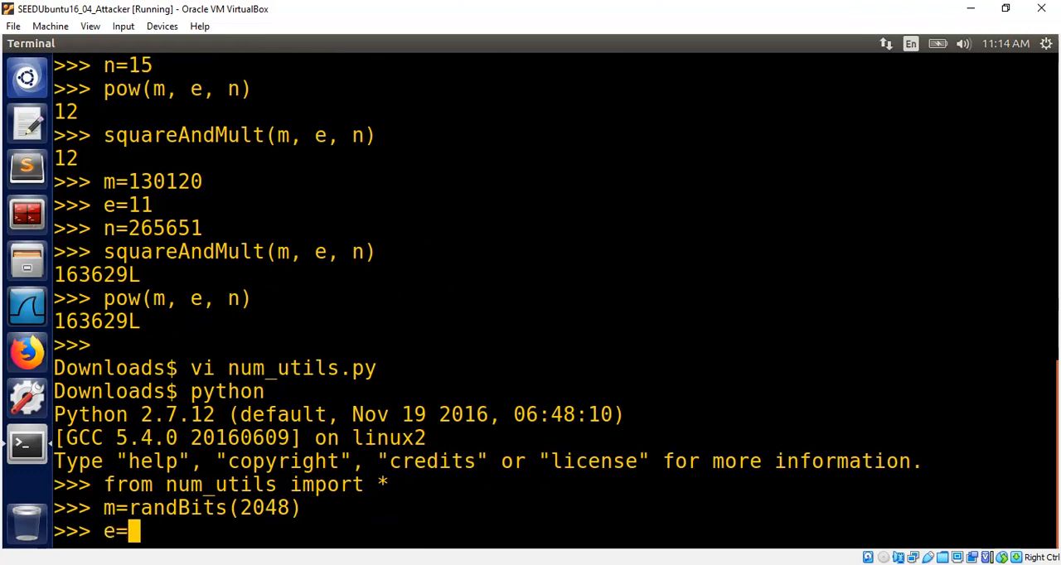
type("randBits(2048")
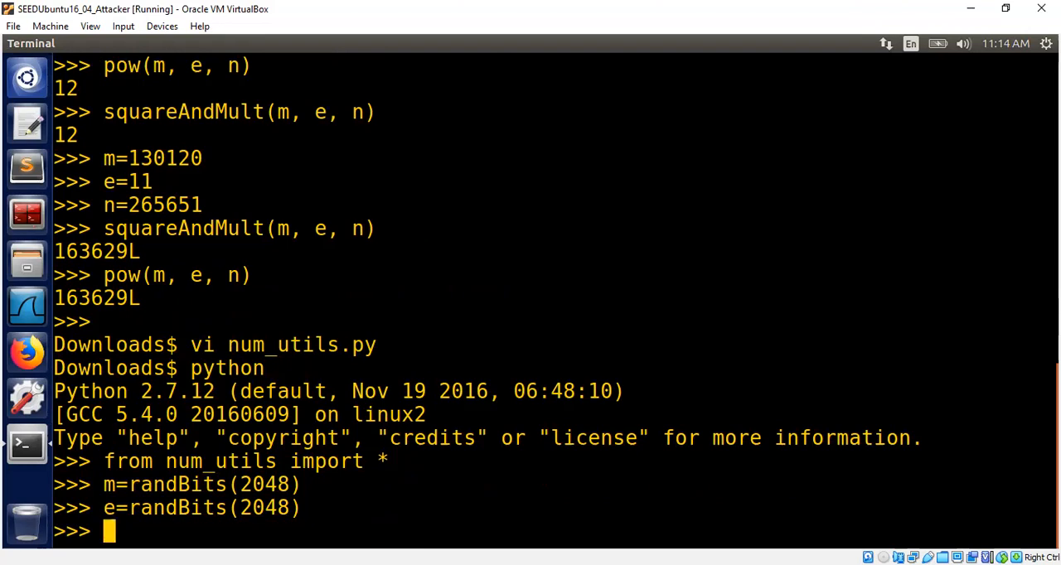
type("n=randBi")
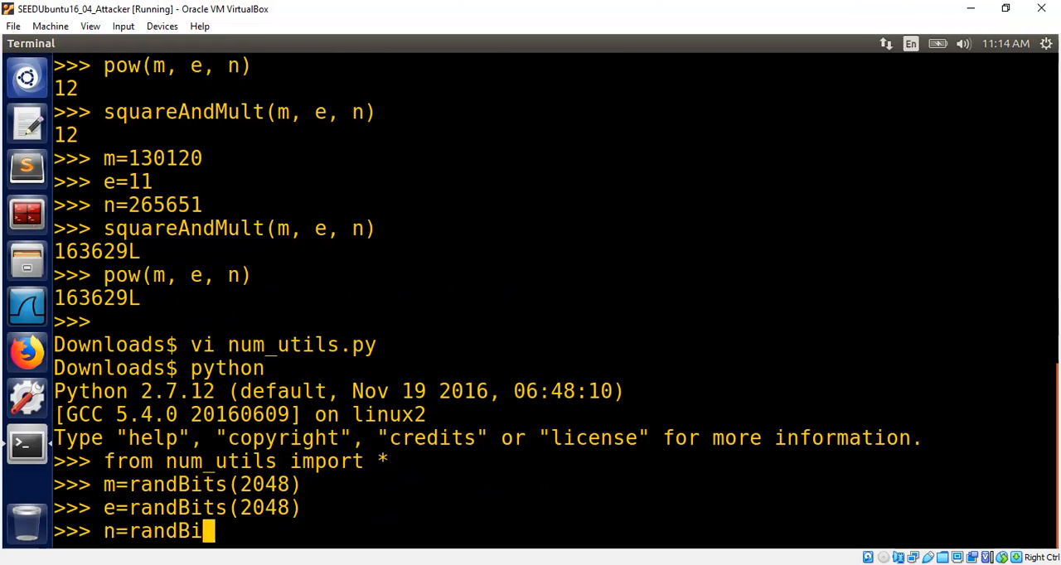
Step: Print m and run pow(m, e, n) to compare with squareAndMult's result
type("print m")
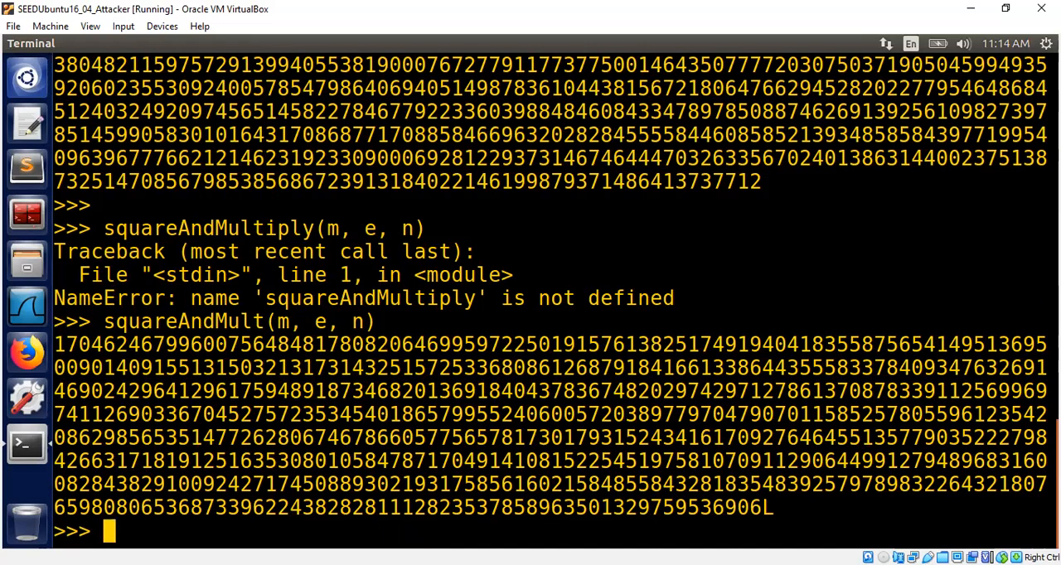
type("pow")
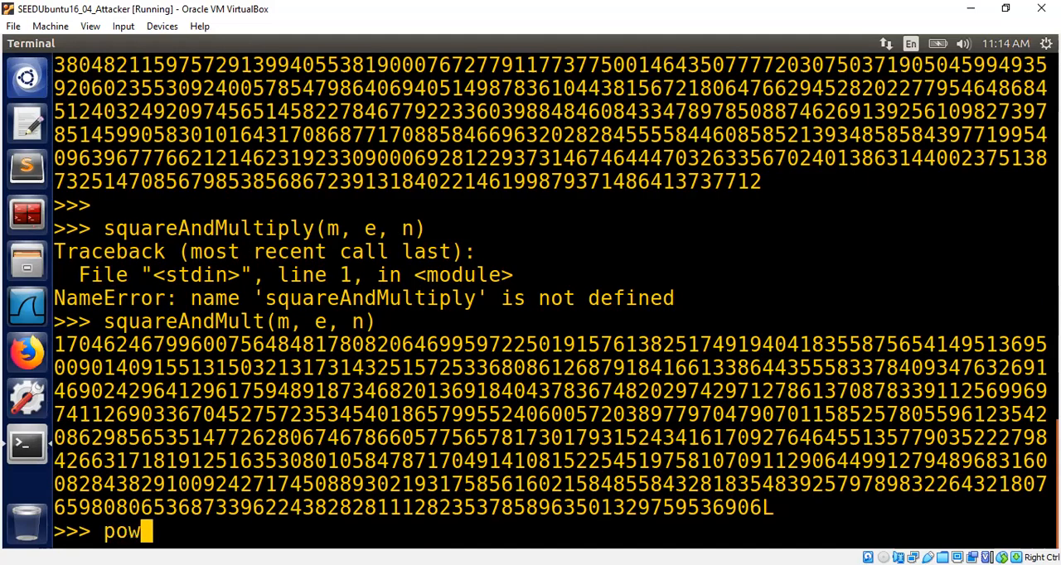
type("(m,")
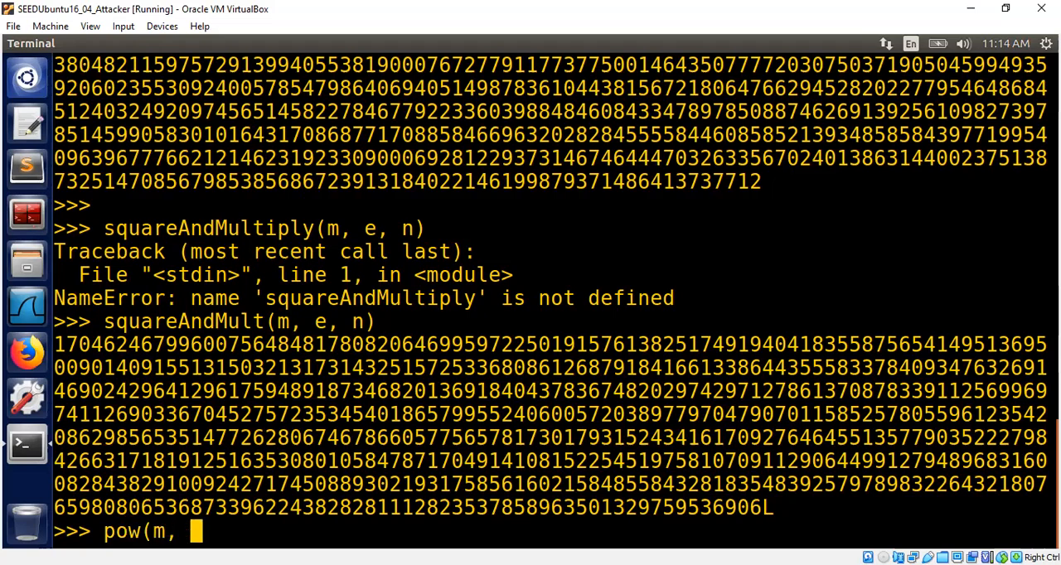
key("Return")
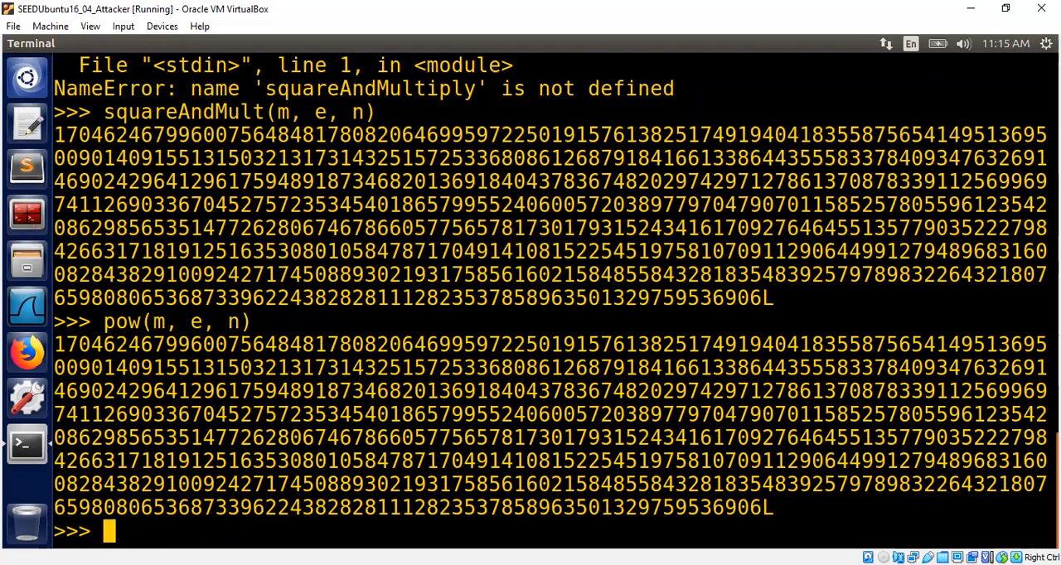